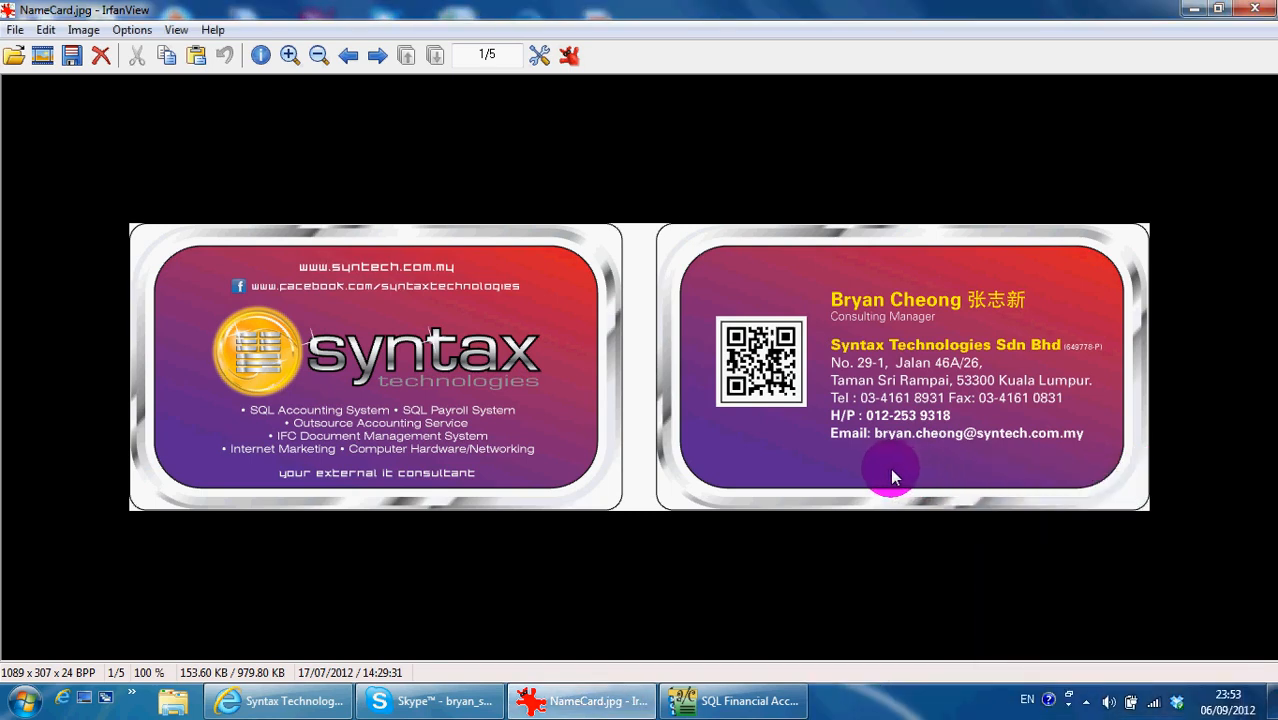
pyautogui.moveTo(1028, 463)
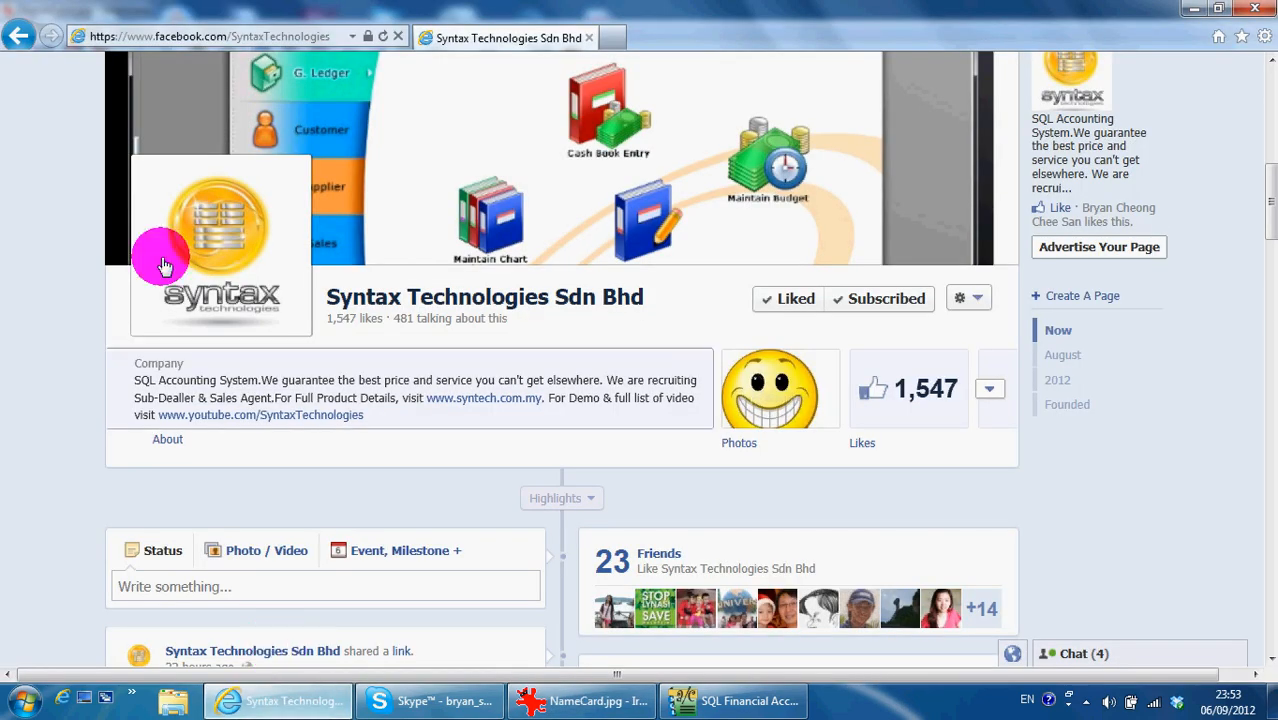
pyautogui.moveTo(228, 50)
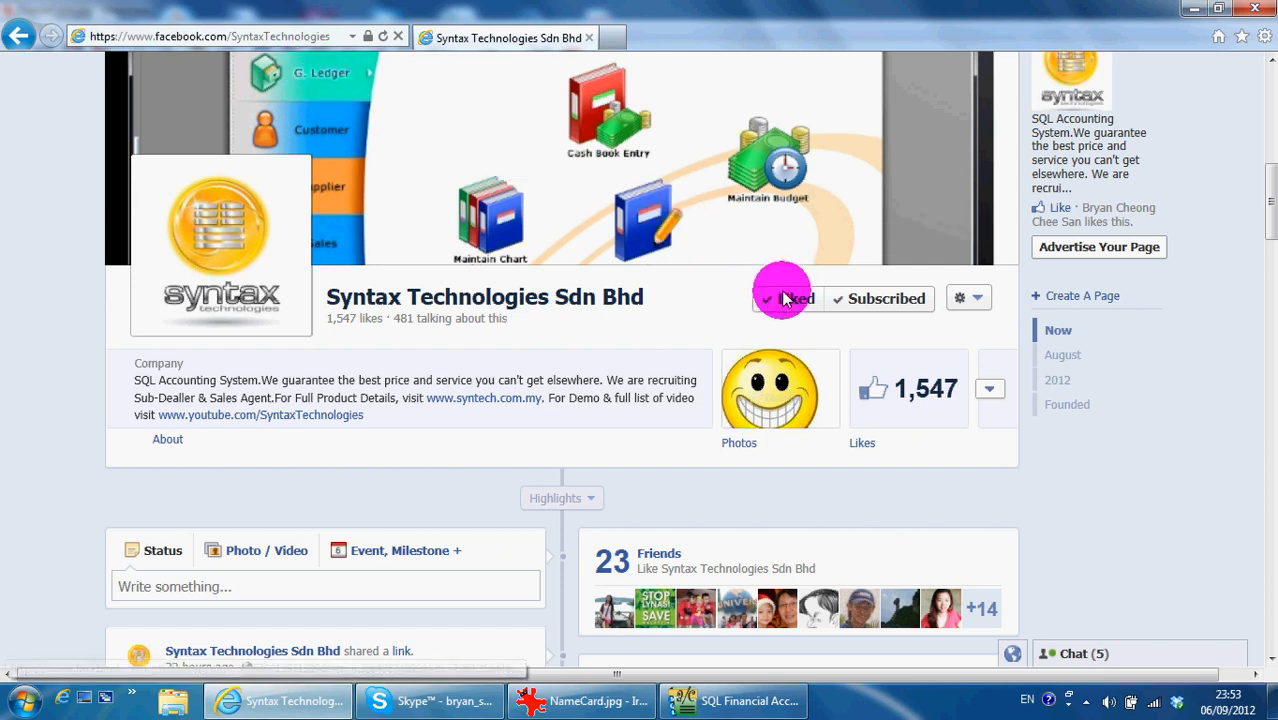
pyautogui.moveTo(785, 300)
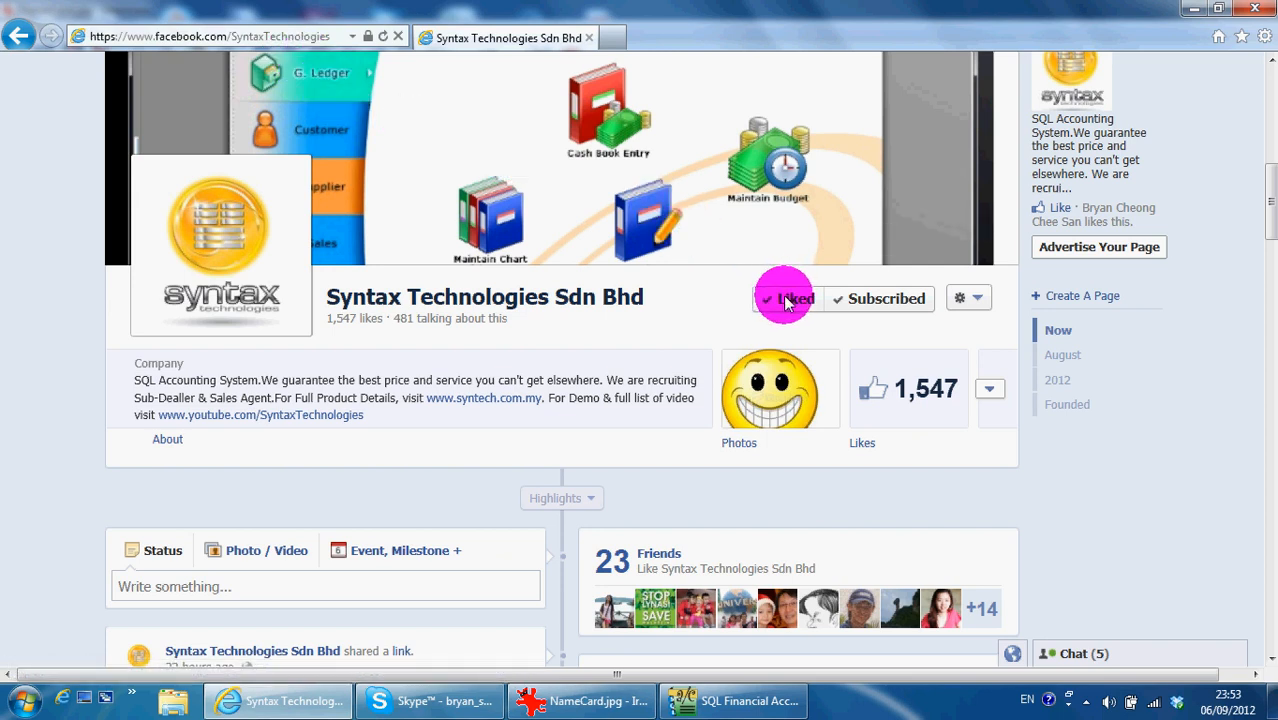
pyautogui.moveTo(445, 370)
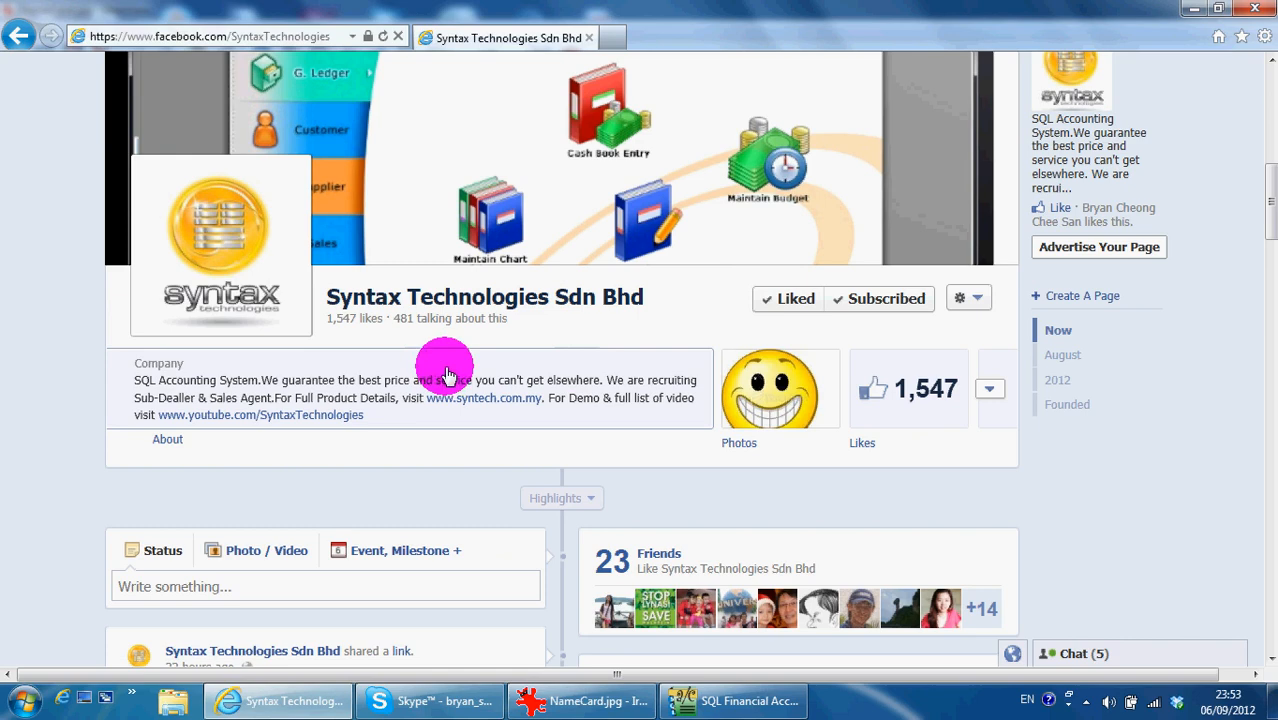
# - Browse the Syntax Technologies Facebook posts, then bring SQL Financial Accounting forward
pyautogui.scroll(-3)
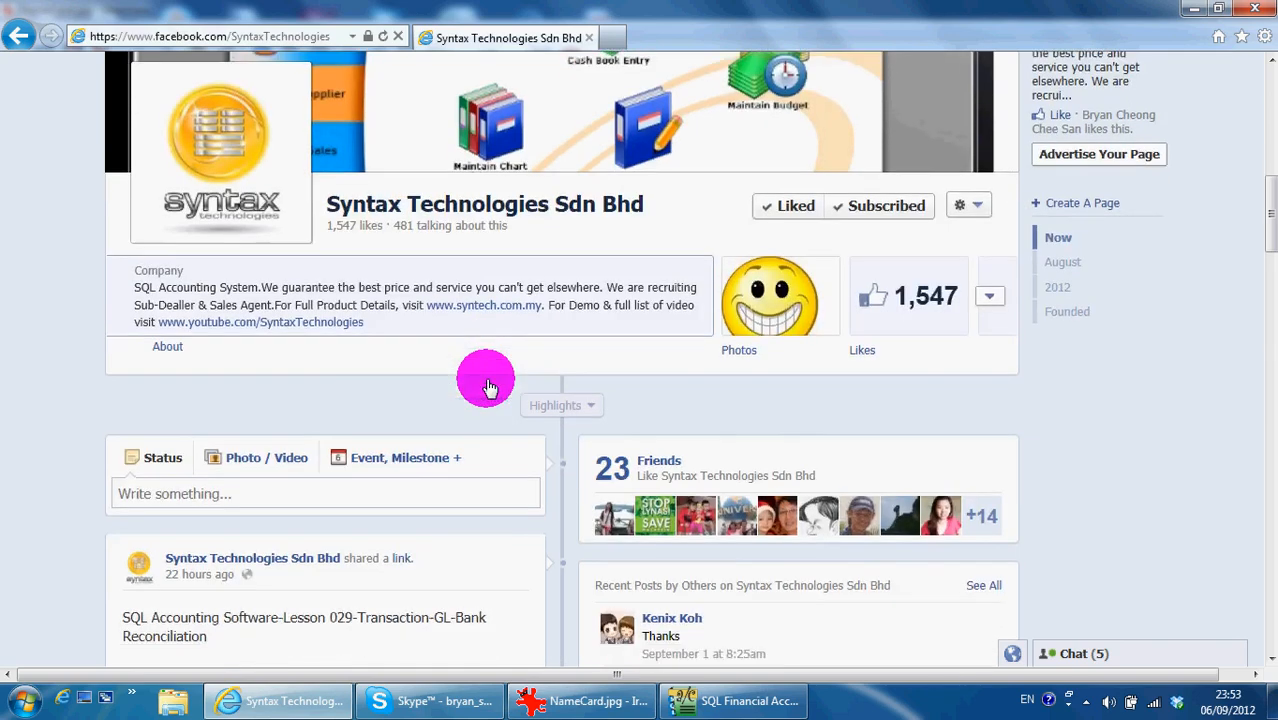
pyautogui.scroll(-3)
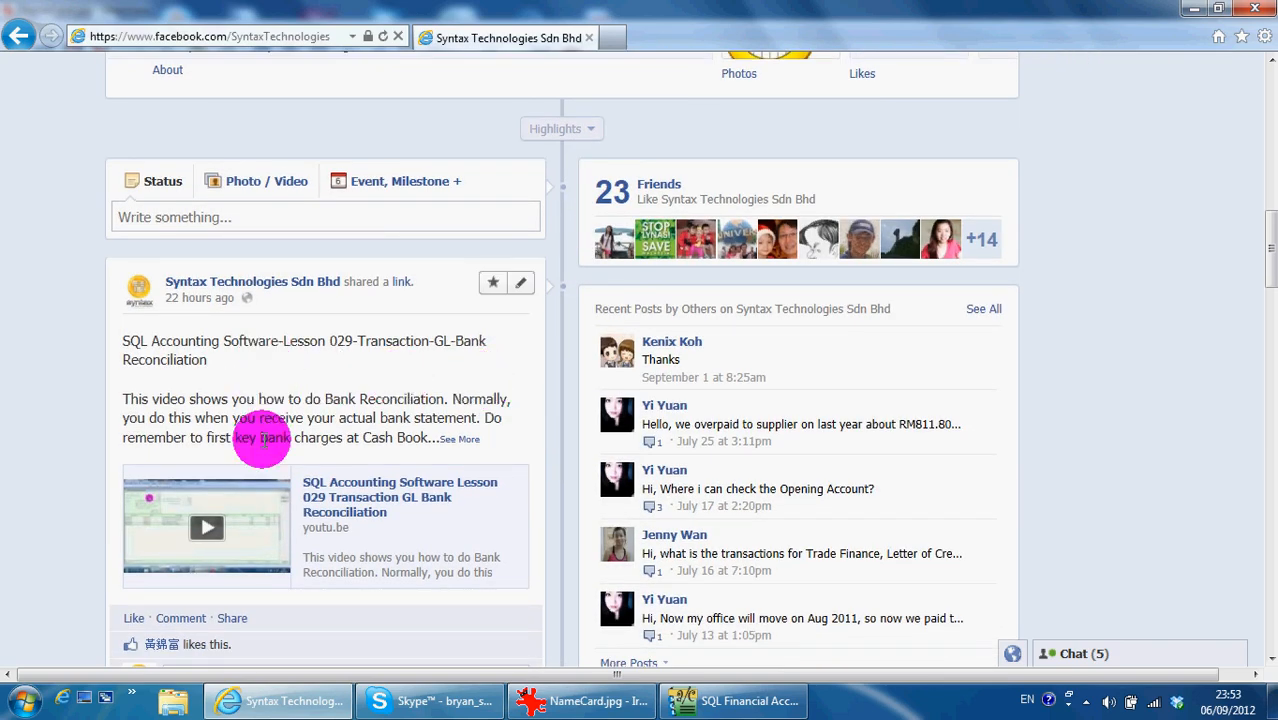
pyautogui.moveTo(355, 410)
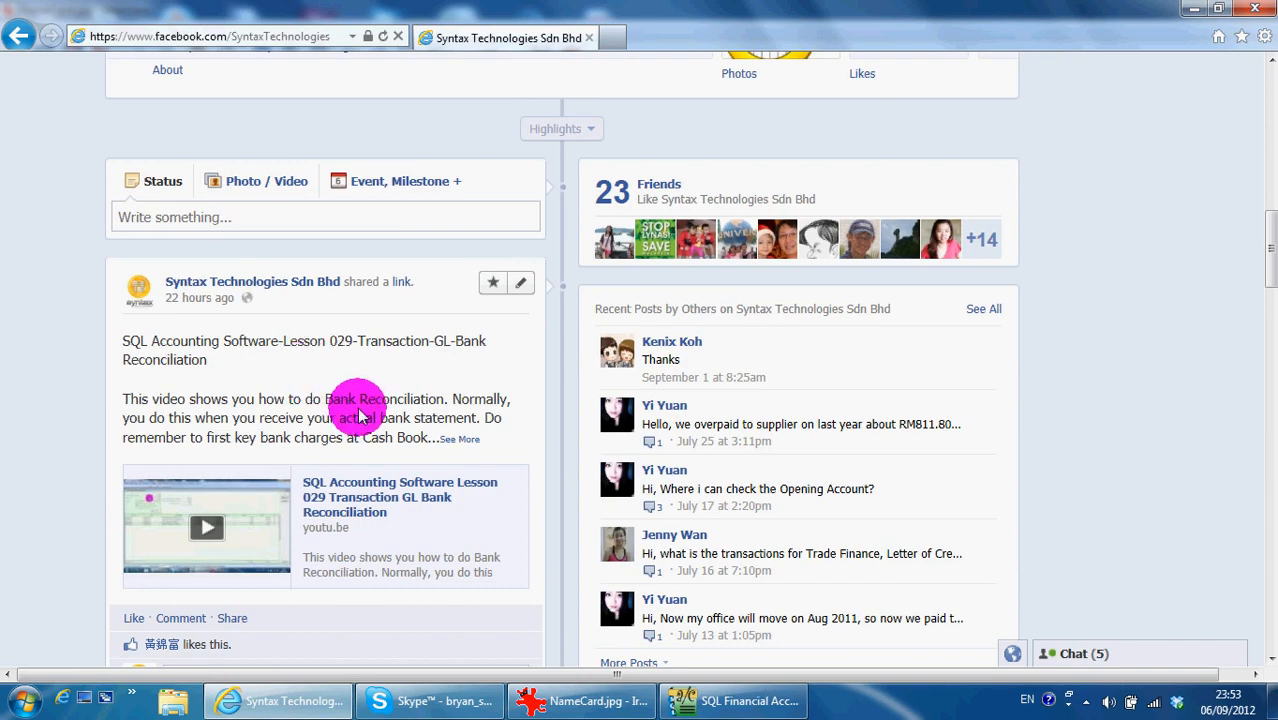
pyautogui.scroll(3)
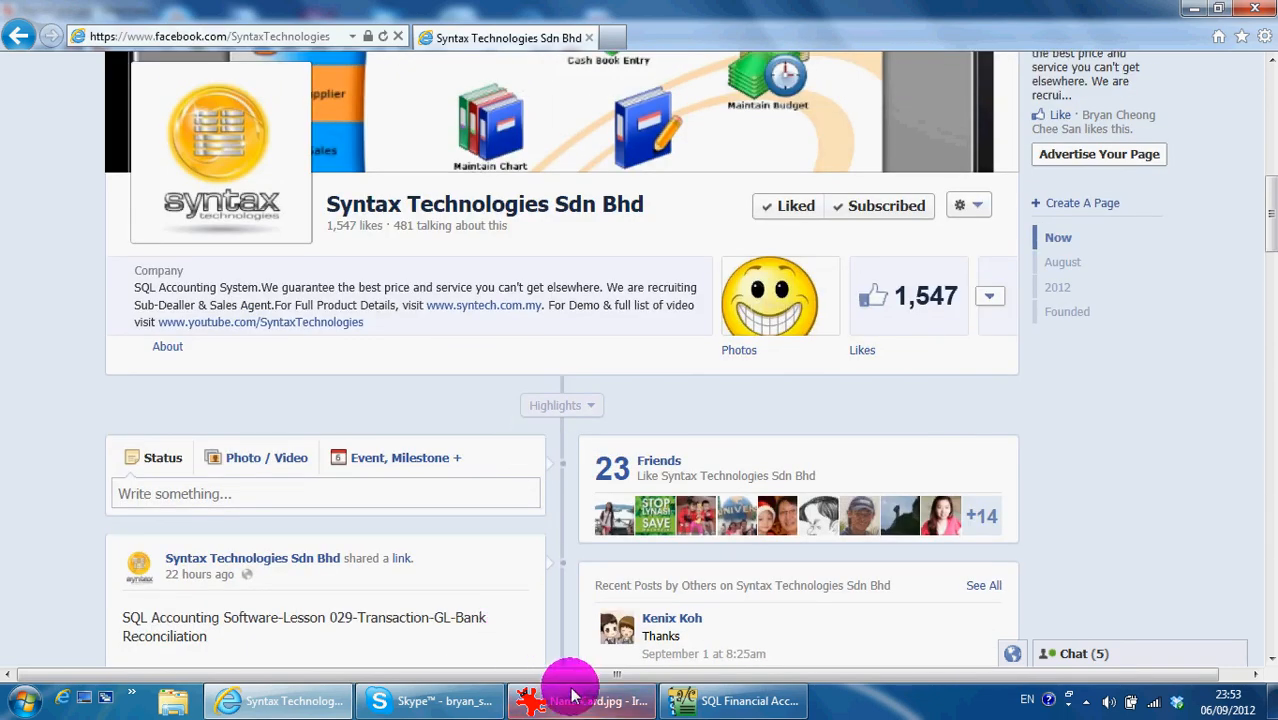
pyautogui.click(735, 700)
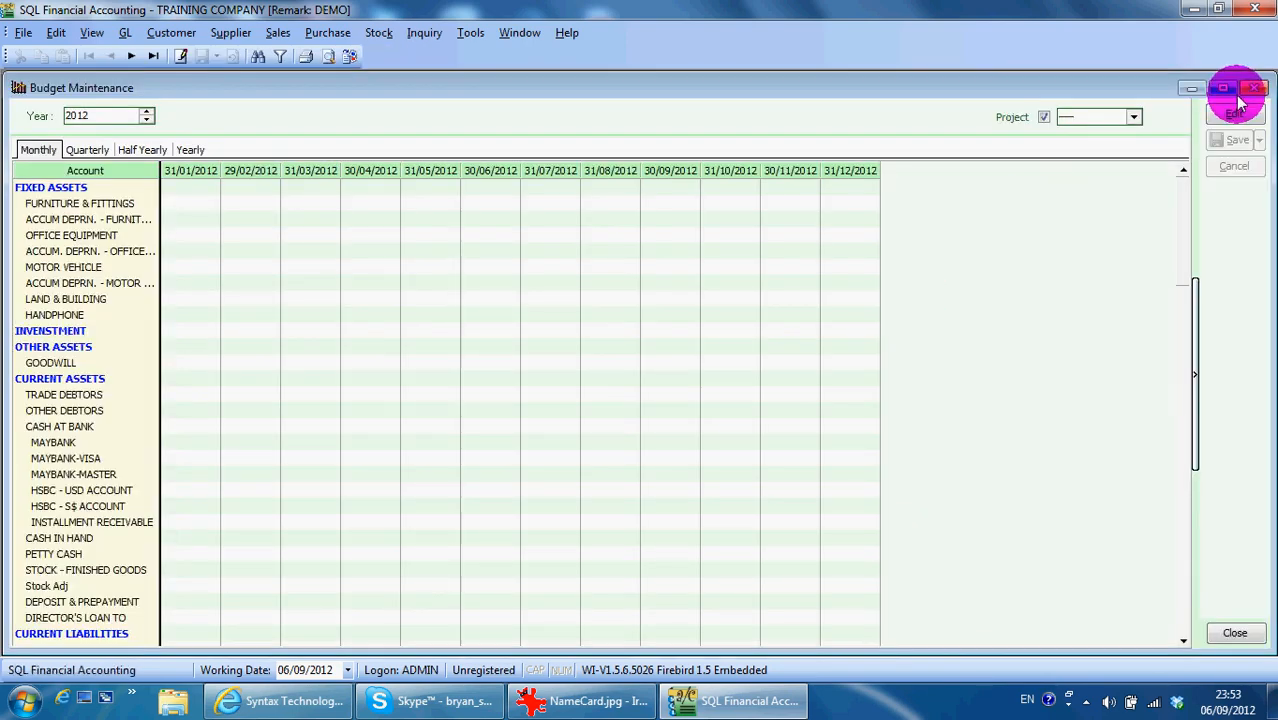
# - Unlock the 2012 budget, view Quarterly and Yearly layouts, then return to Monthly
pyautogui.click(1236, 110)
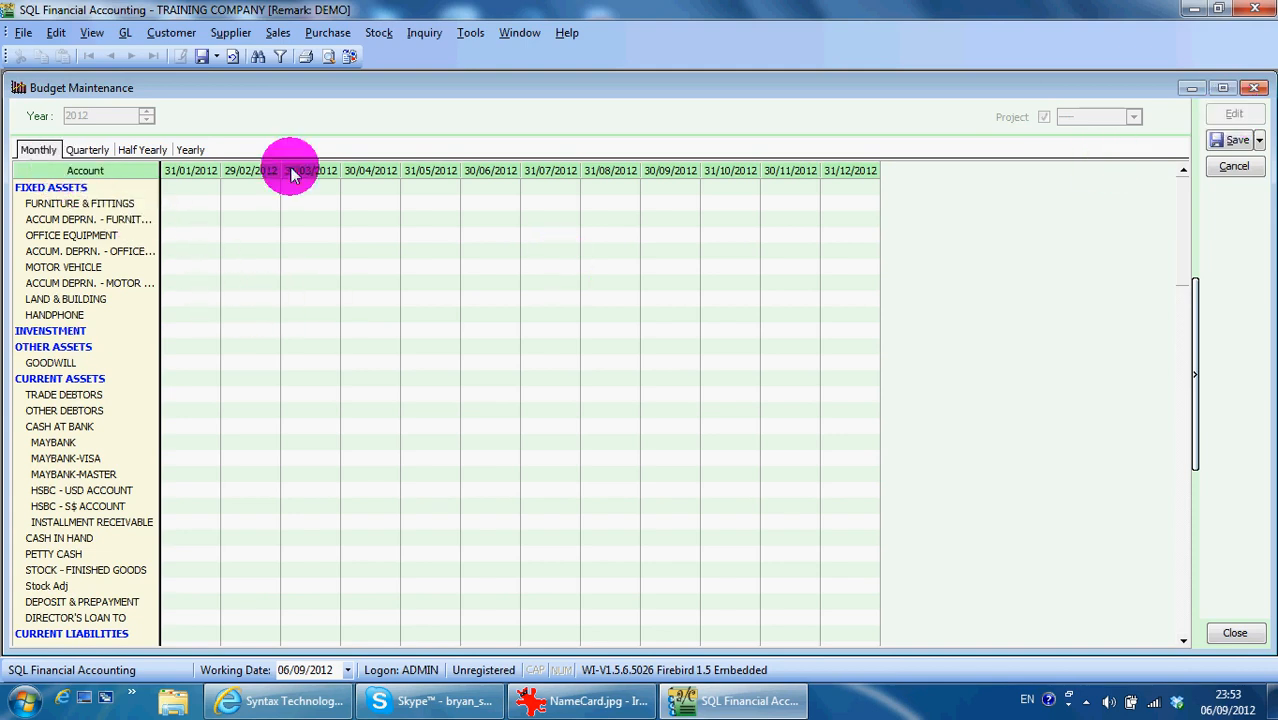
pyautogui.click(87, 149)
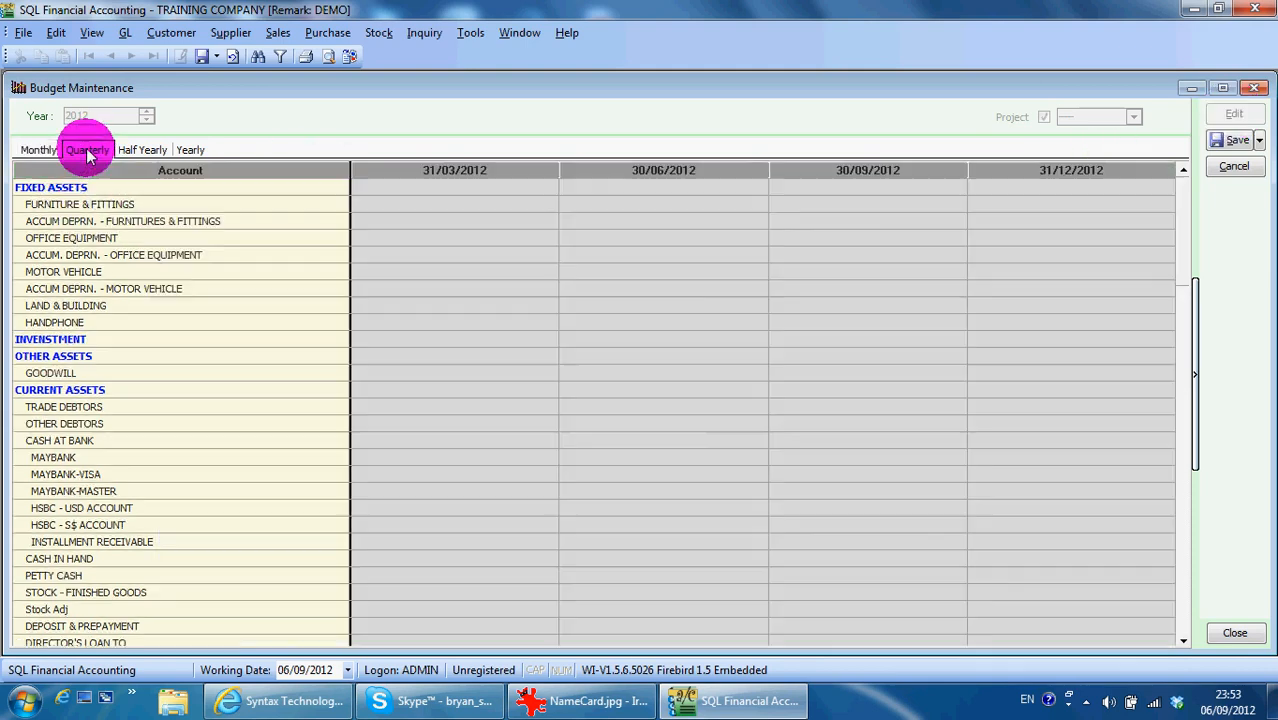
pyautogui.click(189, 149)
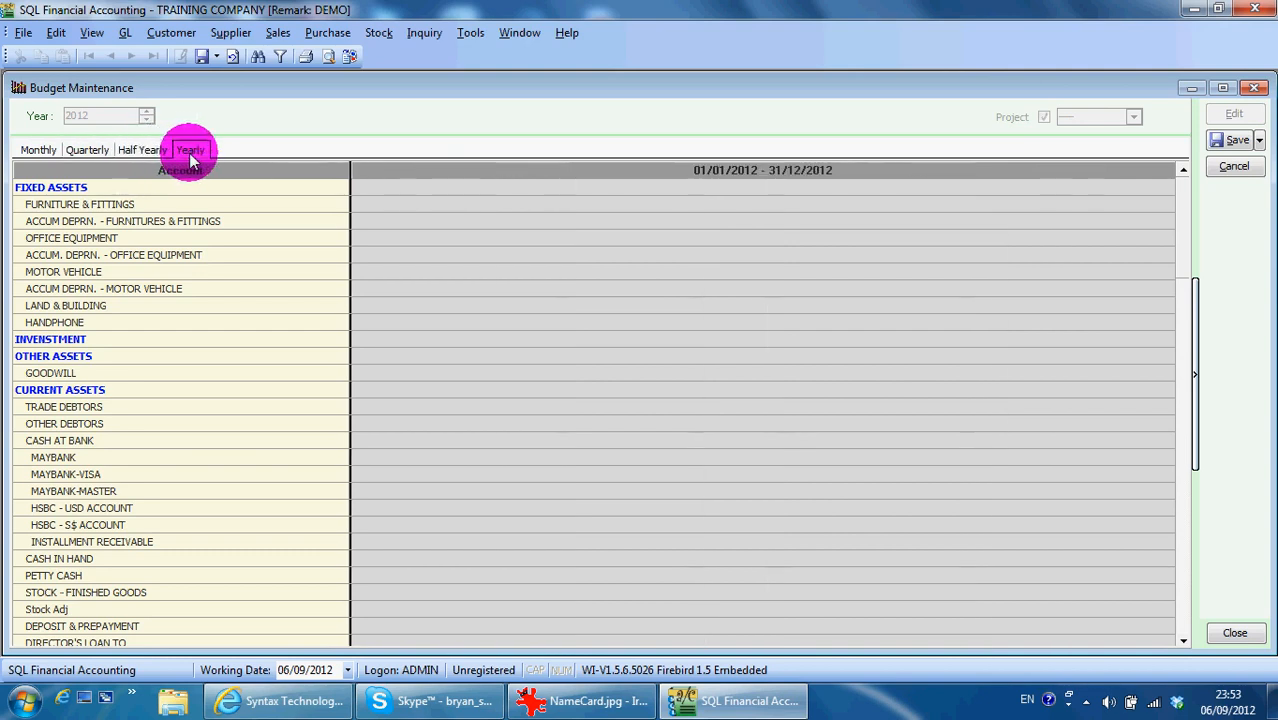
pyautogui.click(38, 150)
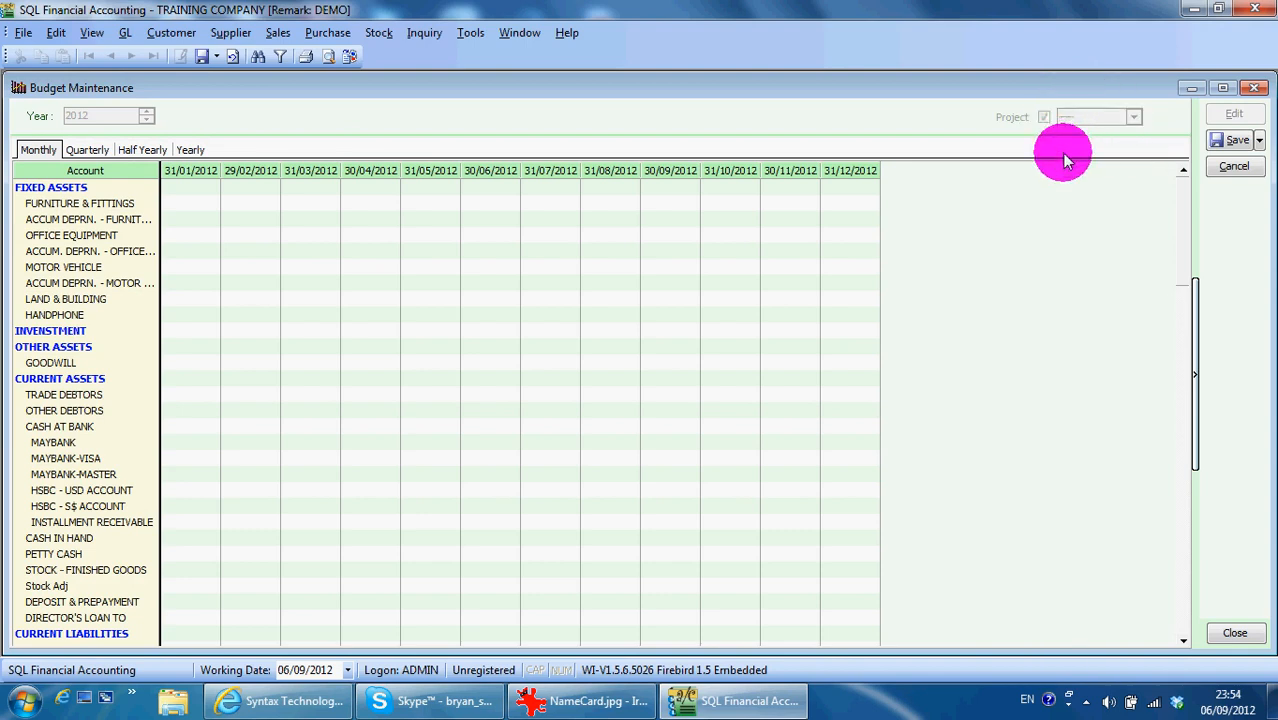
pyautogui.moveTo(960, 140)
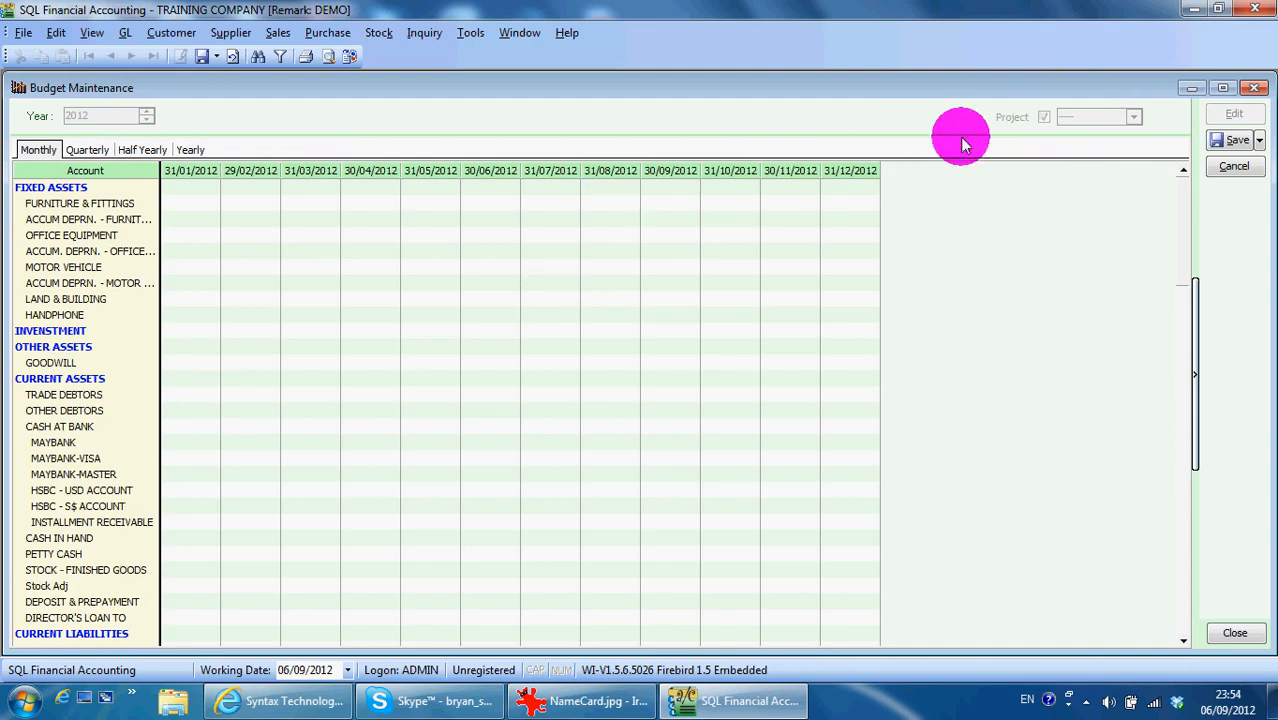
# - Enter 999 in the 30/09/2012 SALES-HANDPHONES budget cell, save, and close Budget Maintenance
pyautogui.click(490, 506)
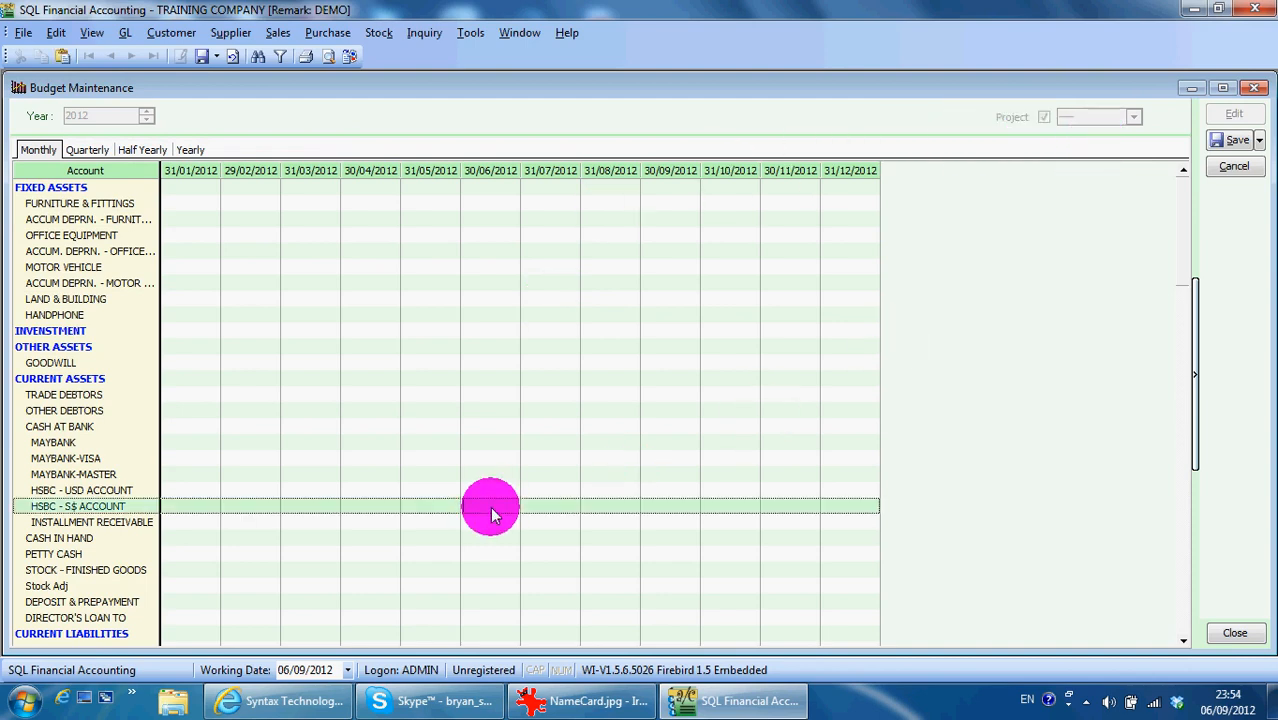
pyautogui.moveTo(487, 483)
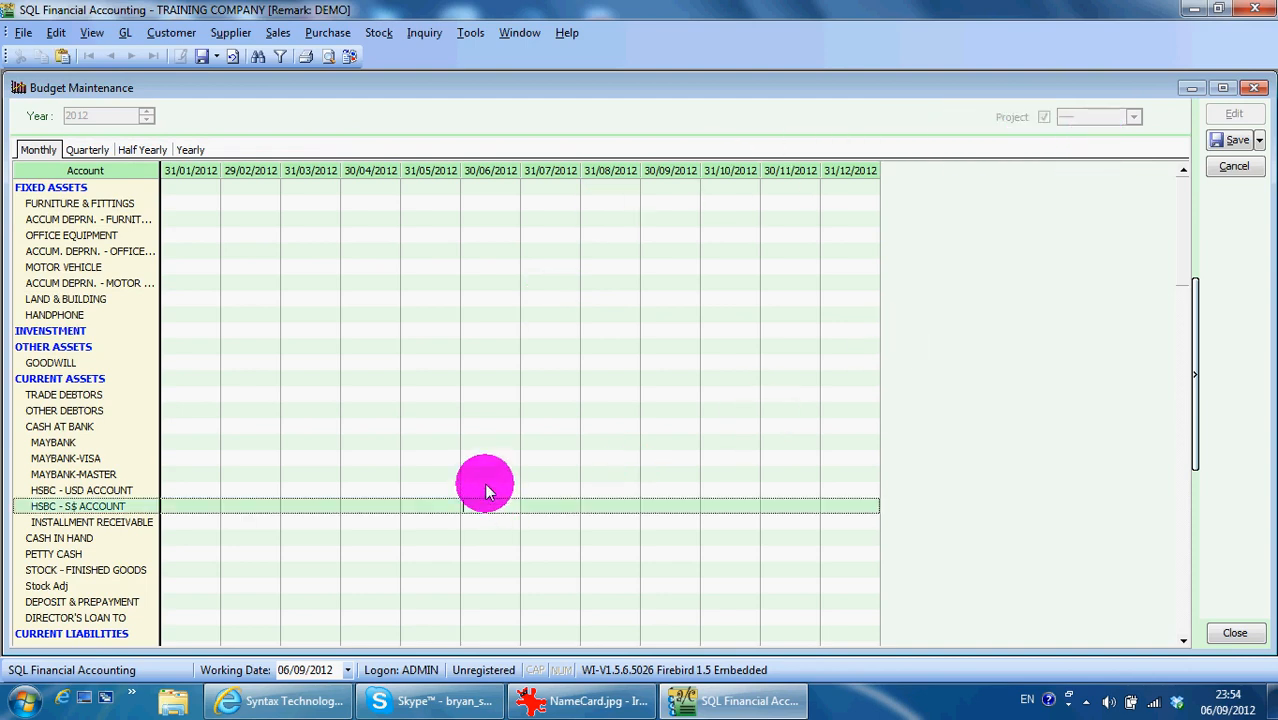
pyautogui.scroll(-3)
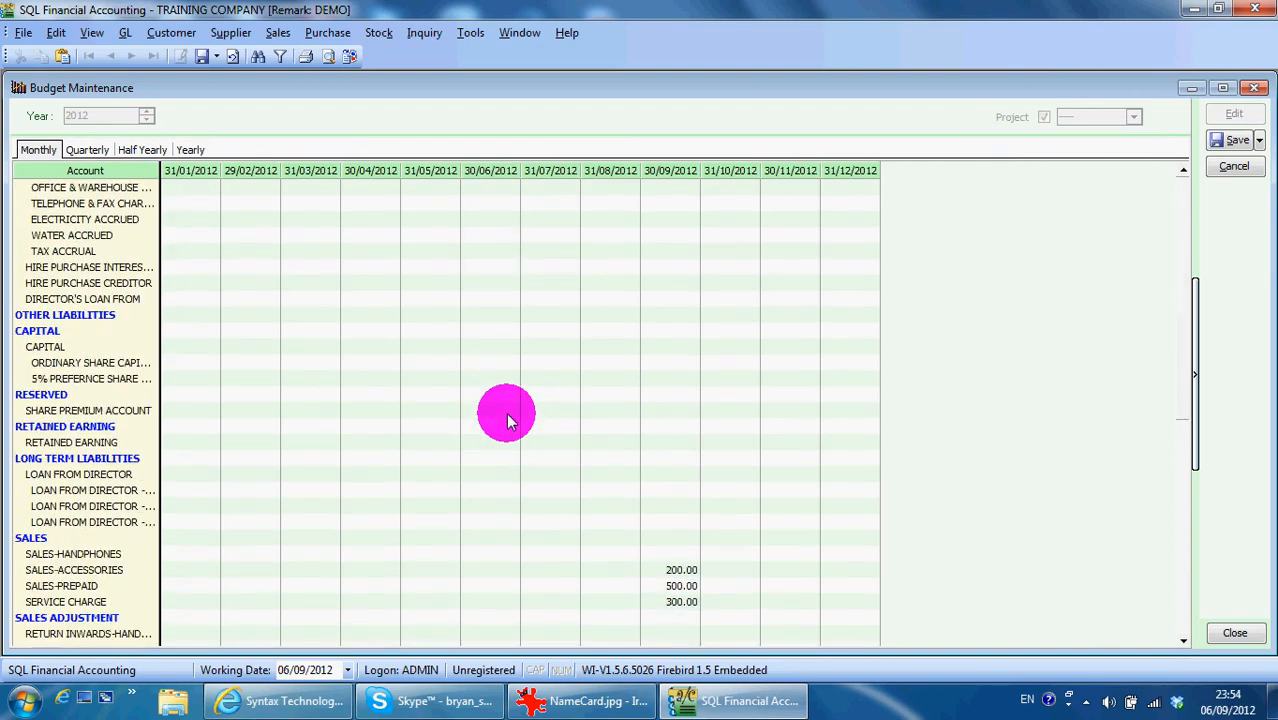
pyautogui.scroll(-3)
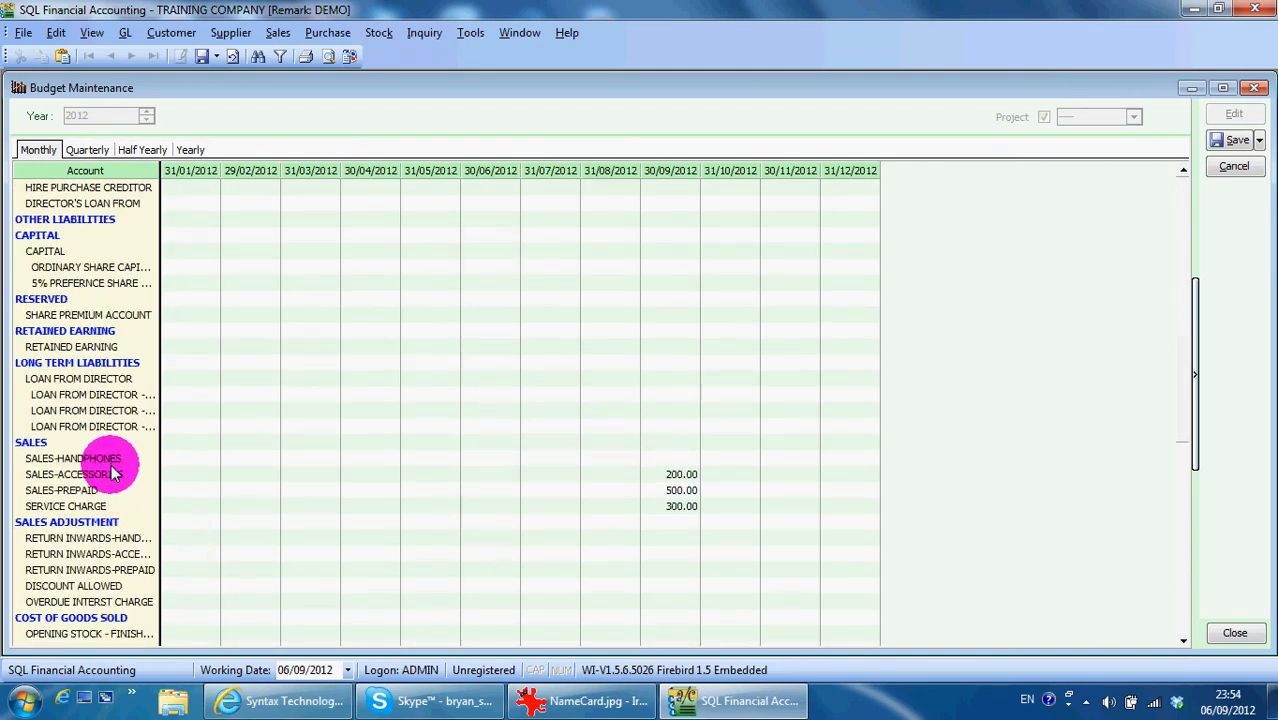
pyautogui.click(670, 458)
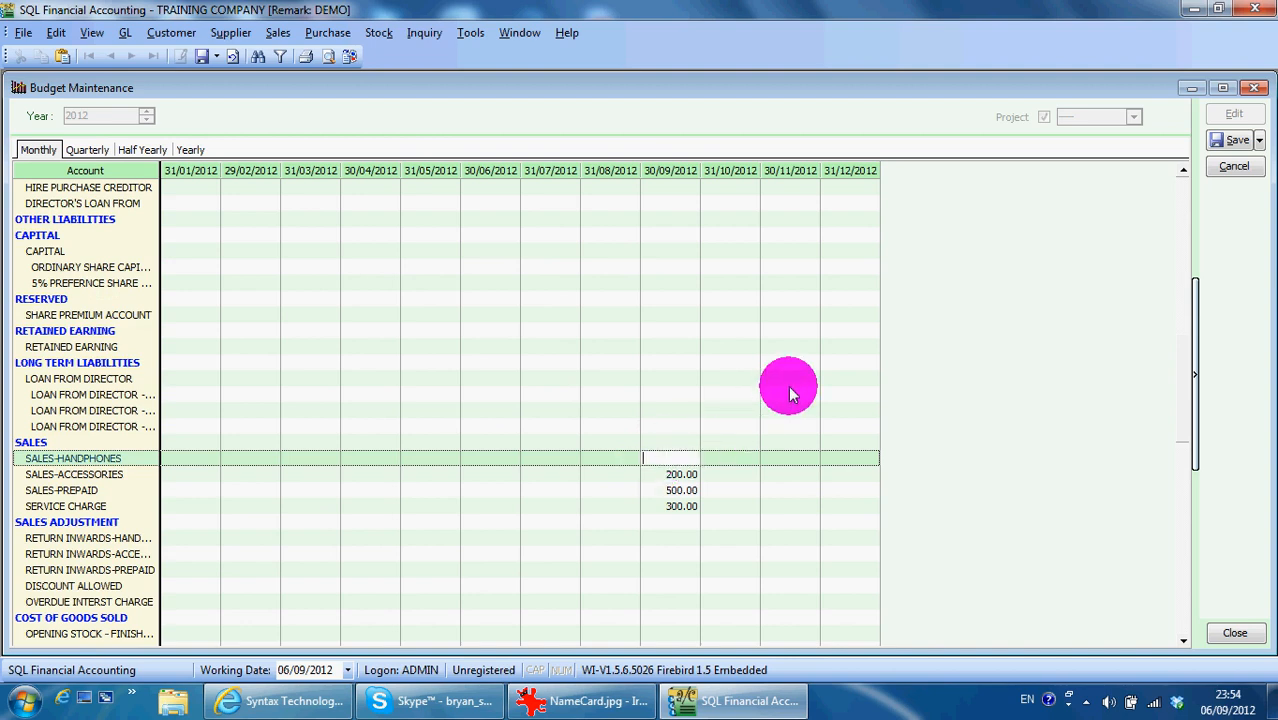
pyautogui.write('999.00')
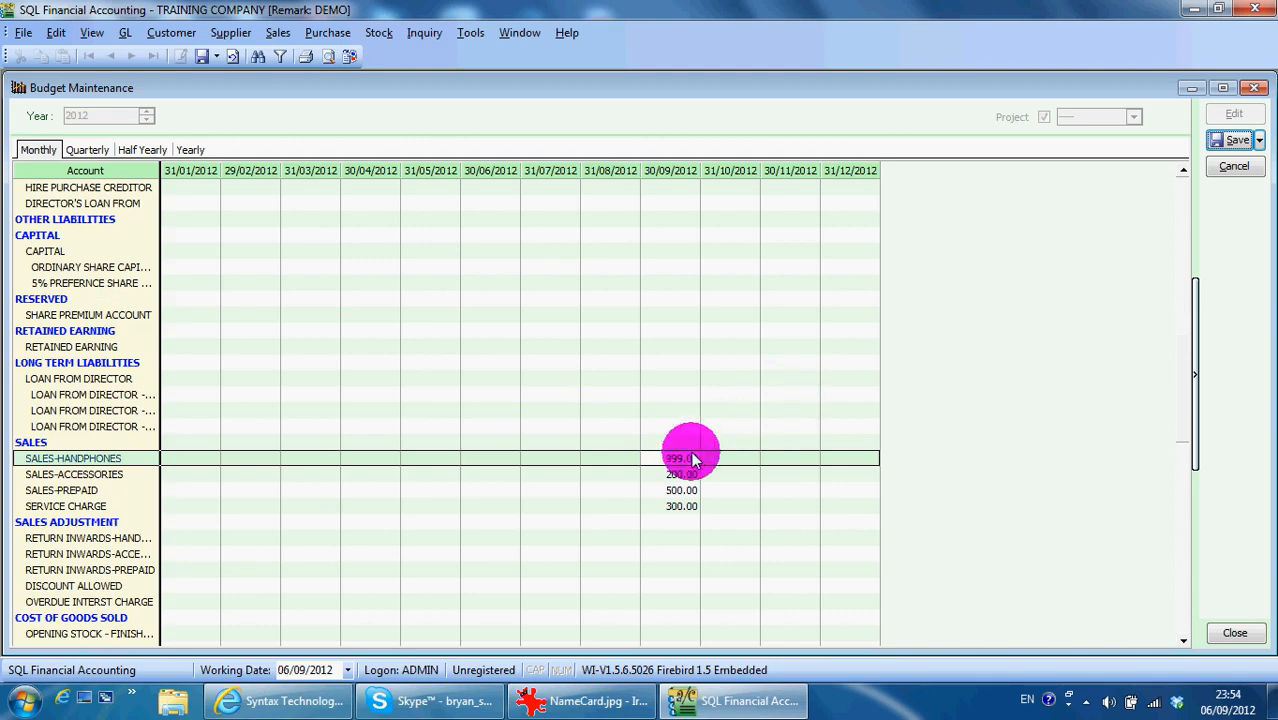
pyautogui.click(1236, 139)
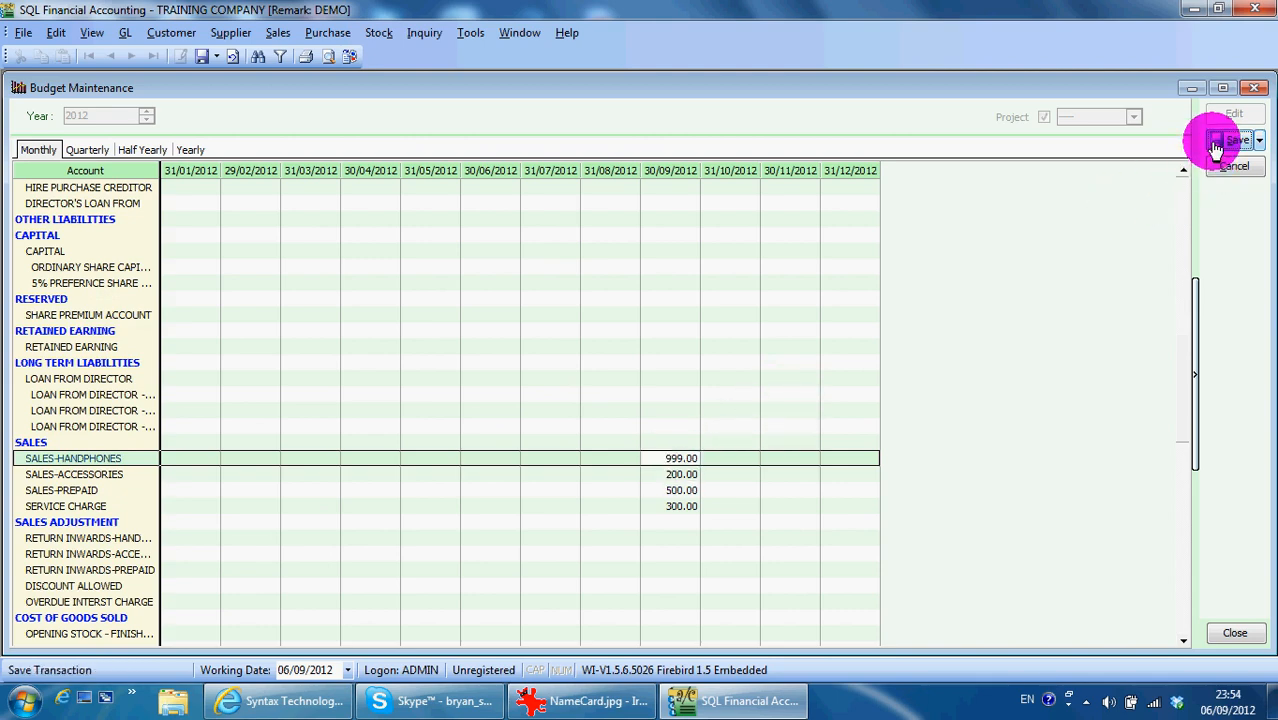
pyautogui.click(1217, 140)
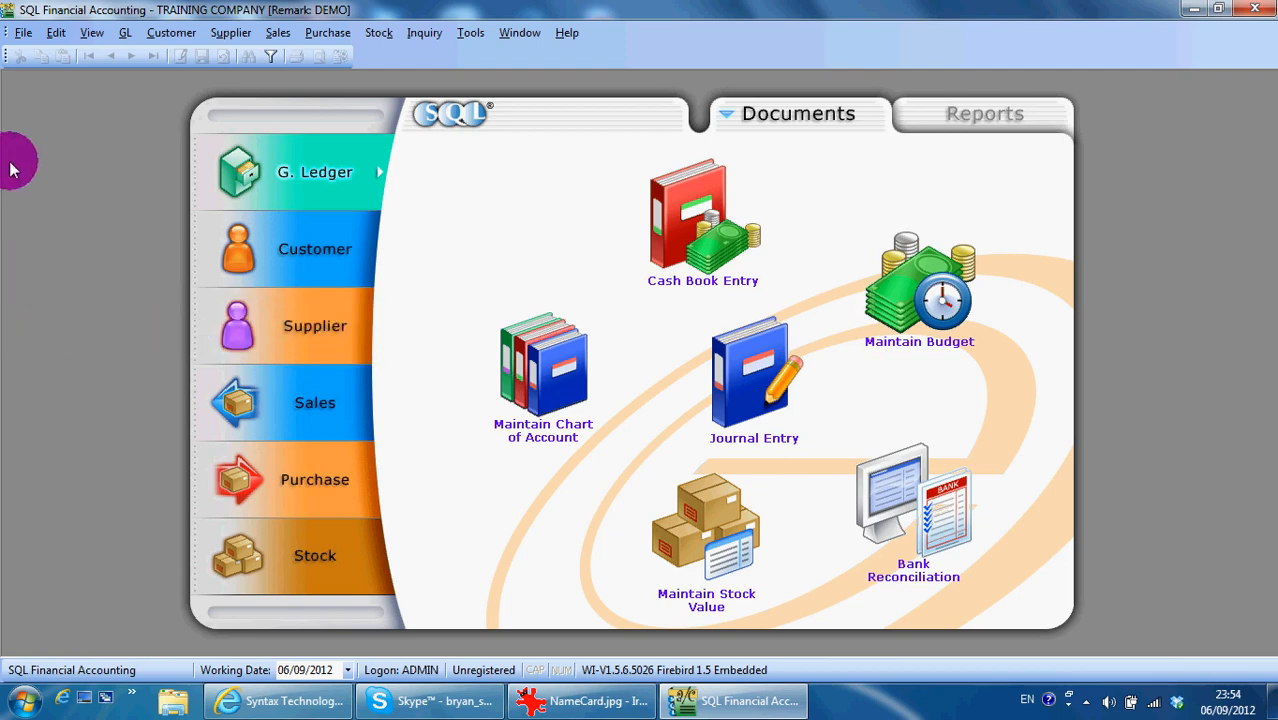
# - Generate the GL Profit & Loss report as This Month vs Month Budget, level 3
pyautogui.click(125, 32)
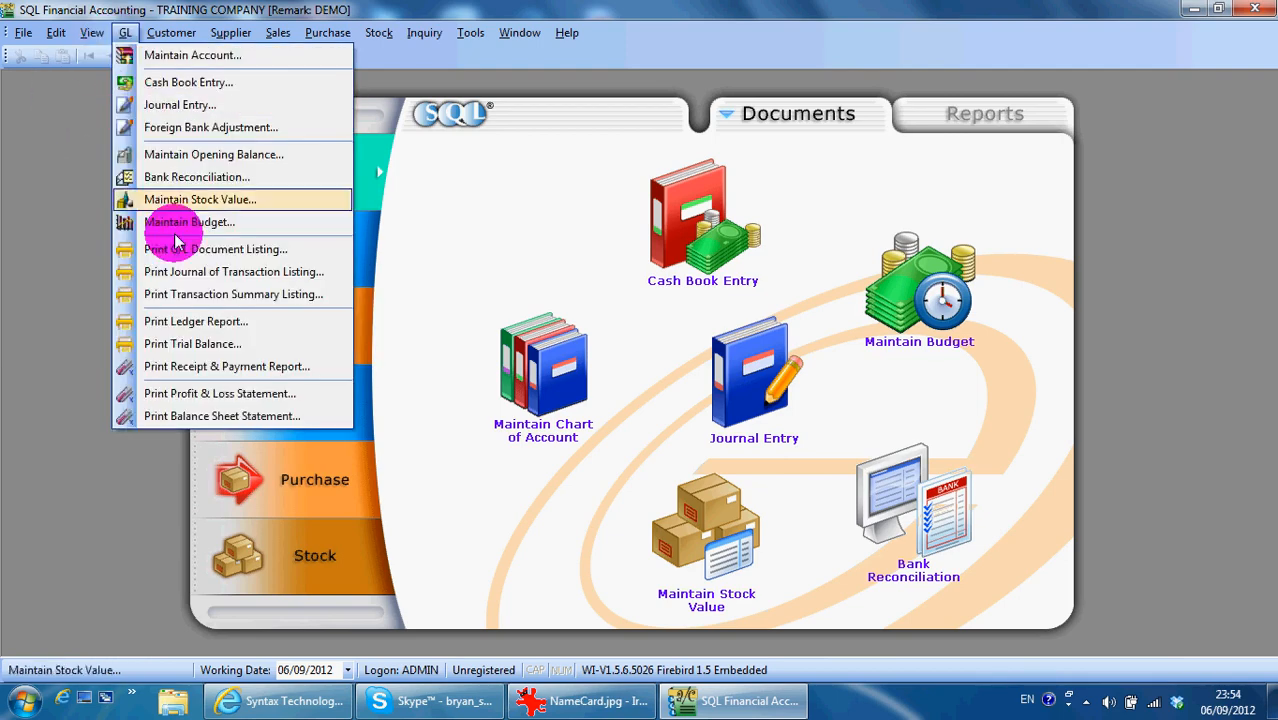
pyautogui.click(220, 393)
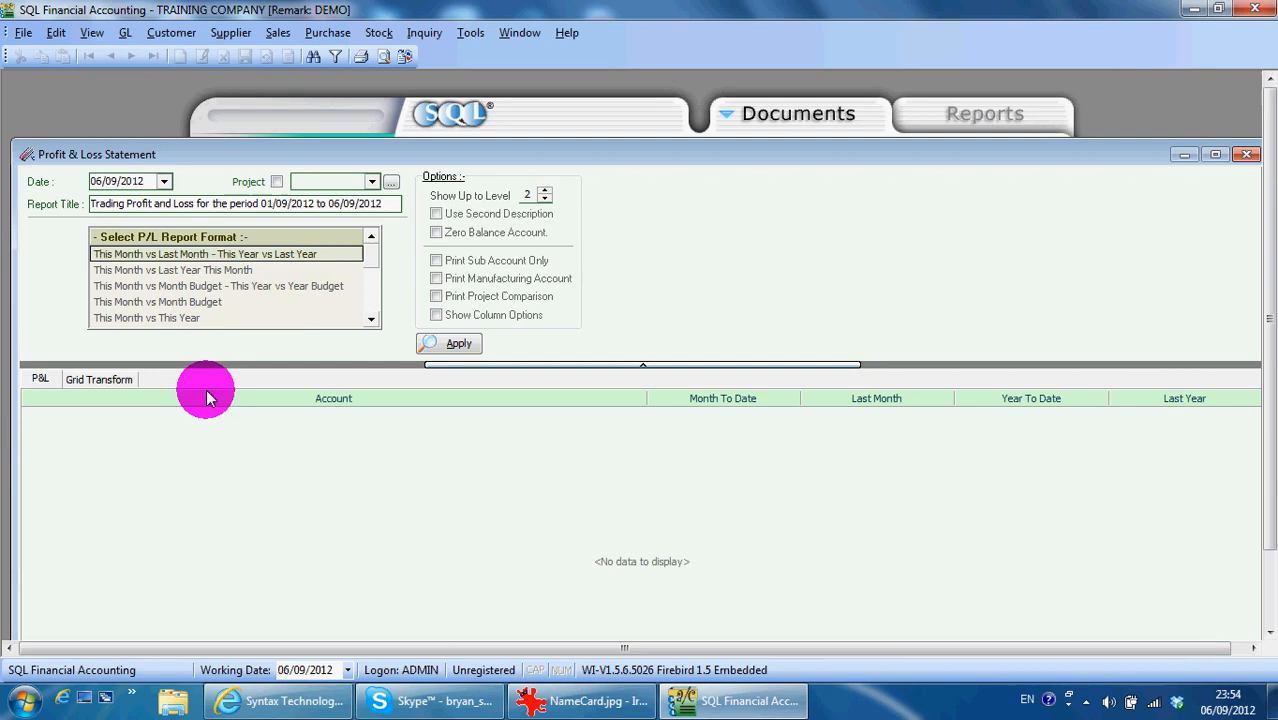
pyautogui.moveTo(290, 275)
pyautogui.write('3')
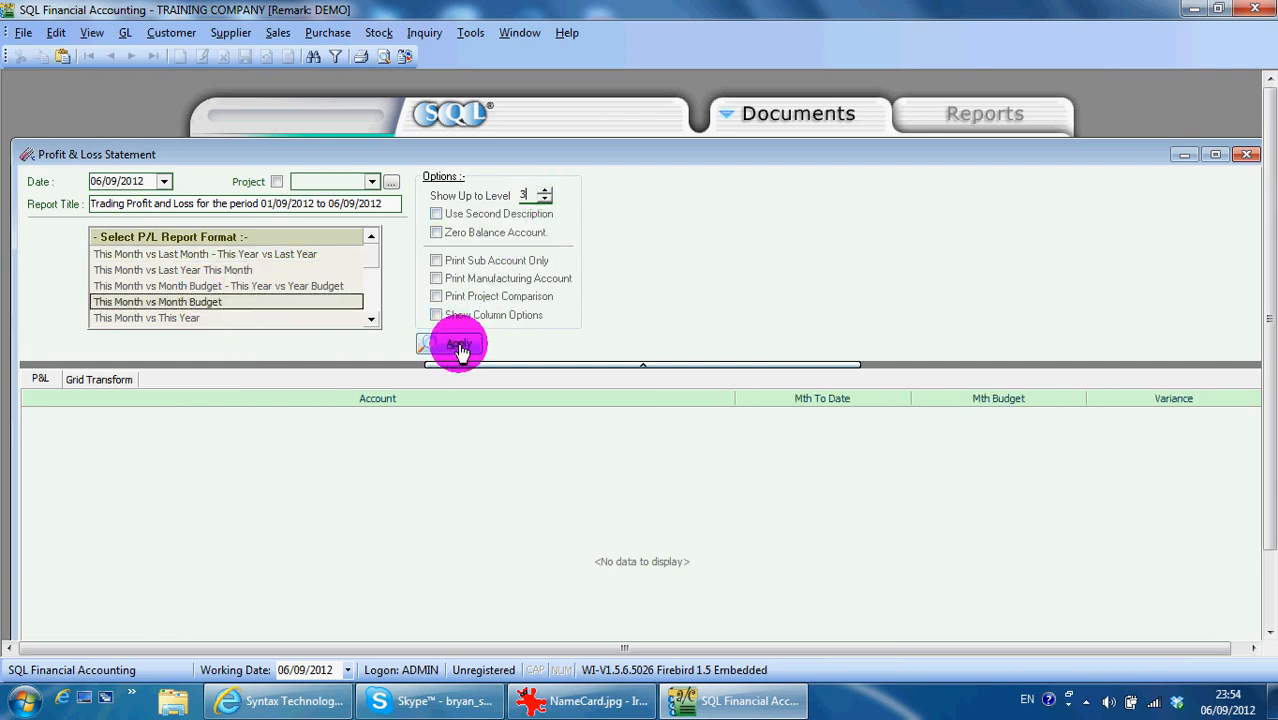
pyautogui.click(456, 345)
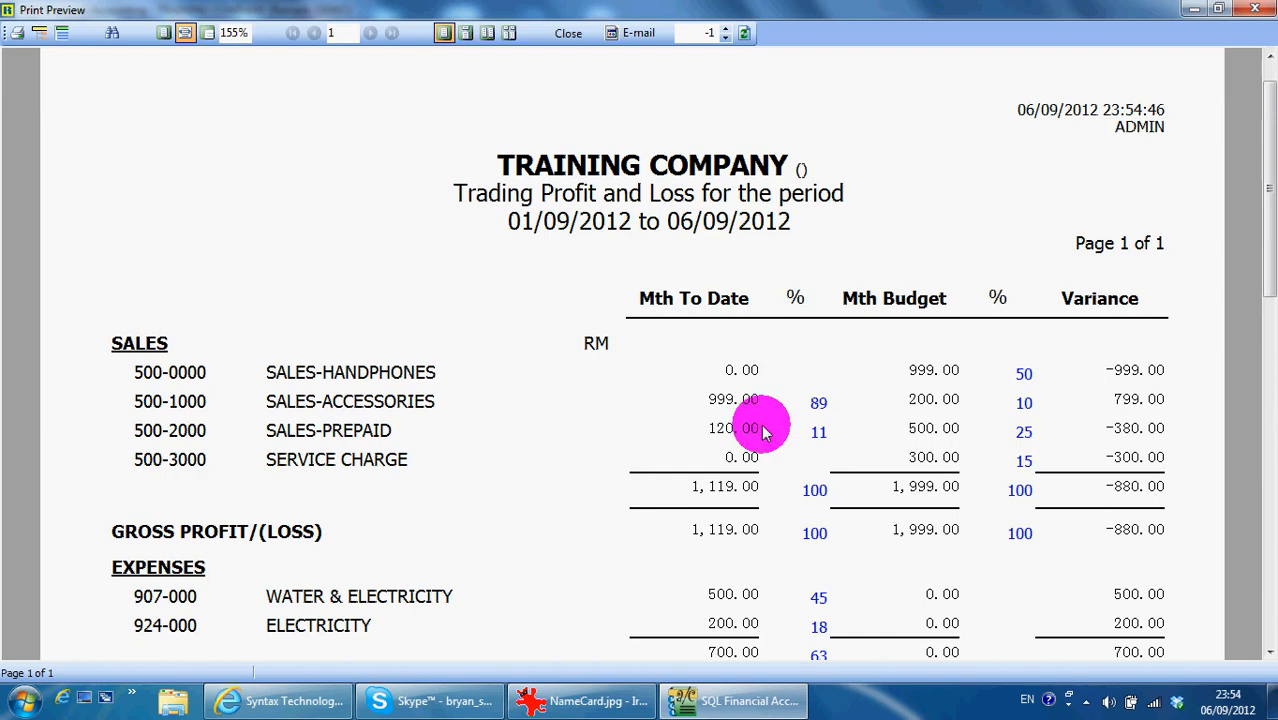
pyautogui.moveTo(810, 345)
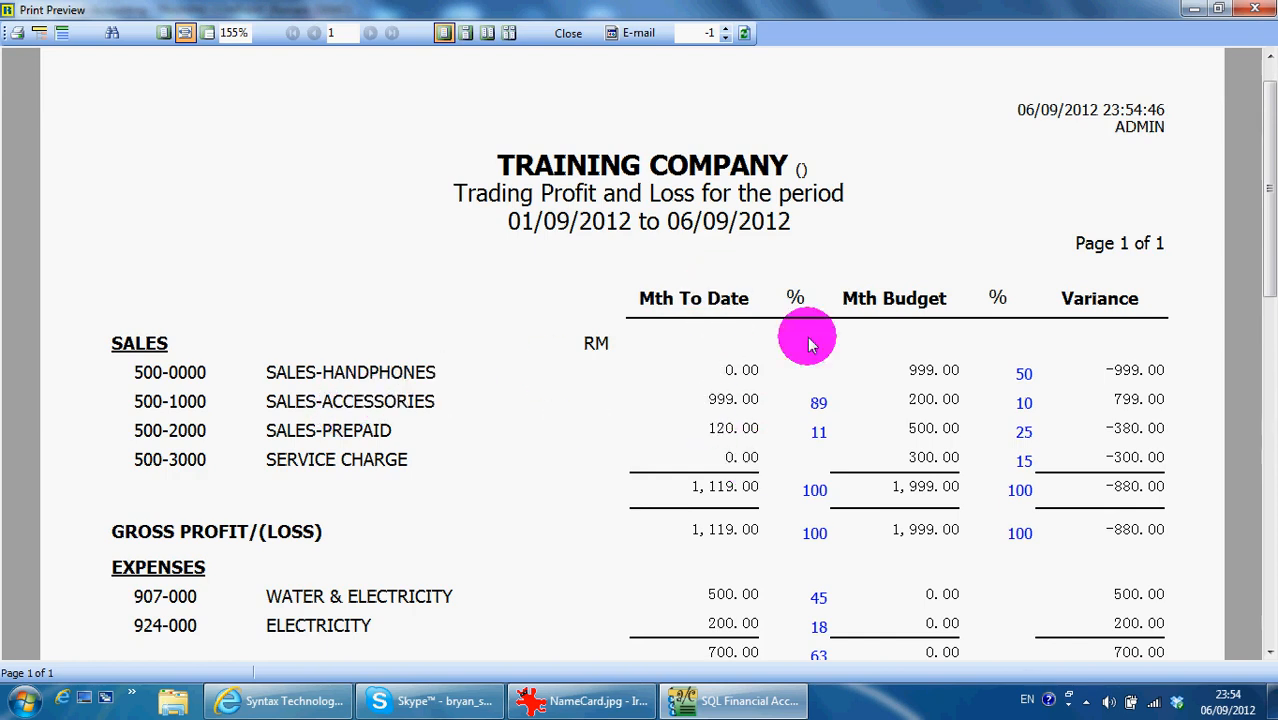
pyautogui.moveTo(920, 452)
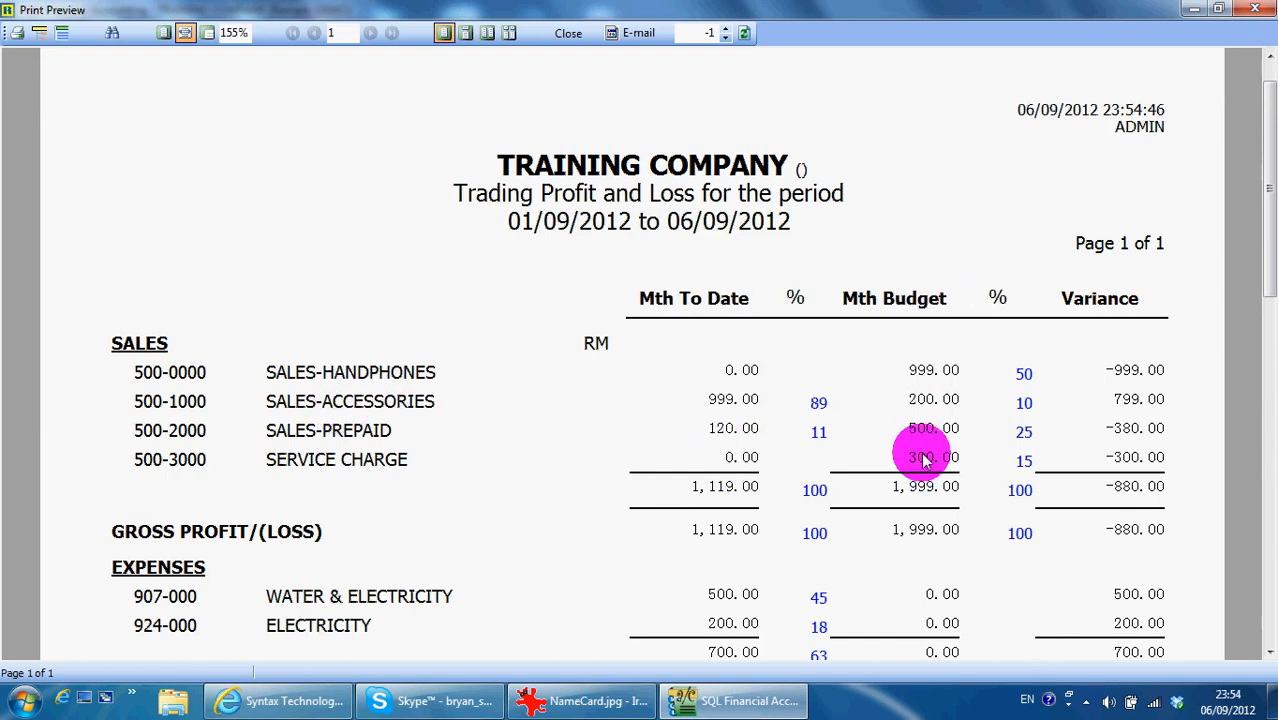
pyautogui.moveTo(1081, 325)
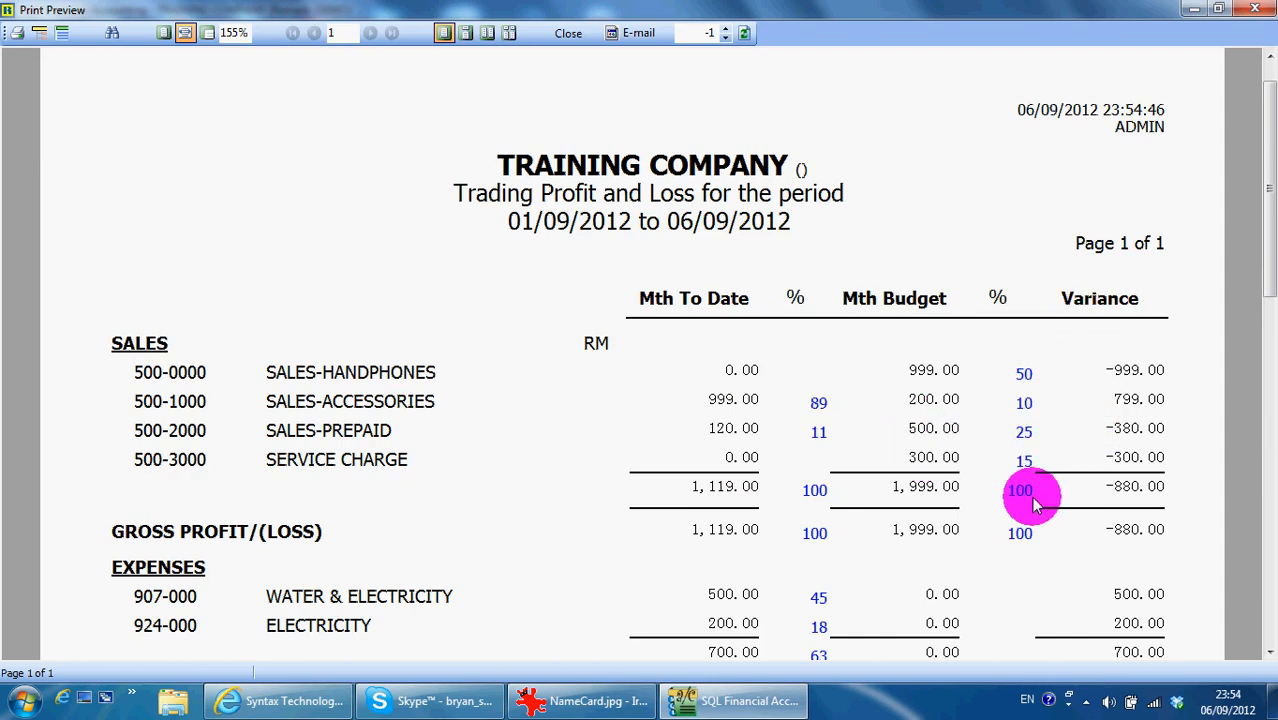
pyautogui.moveTo(1213, 38)
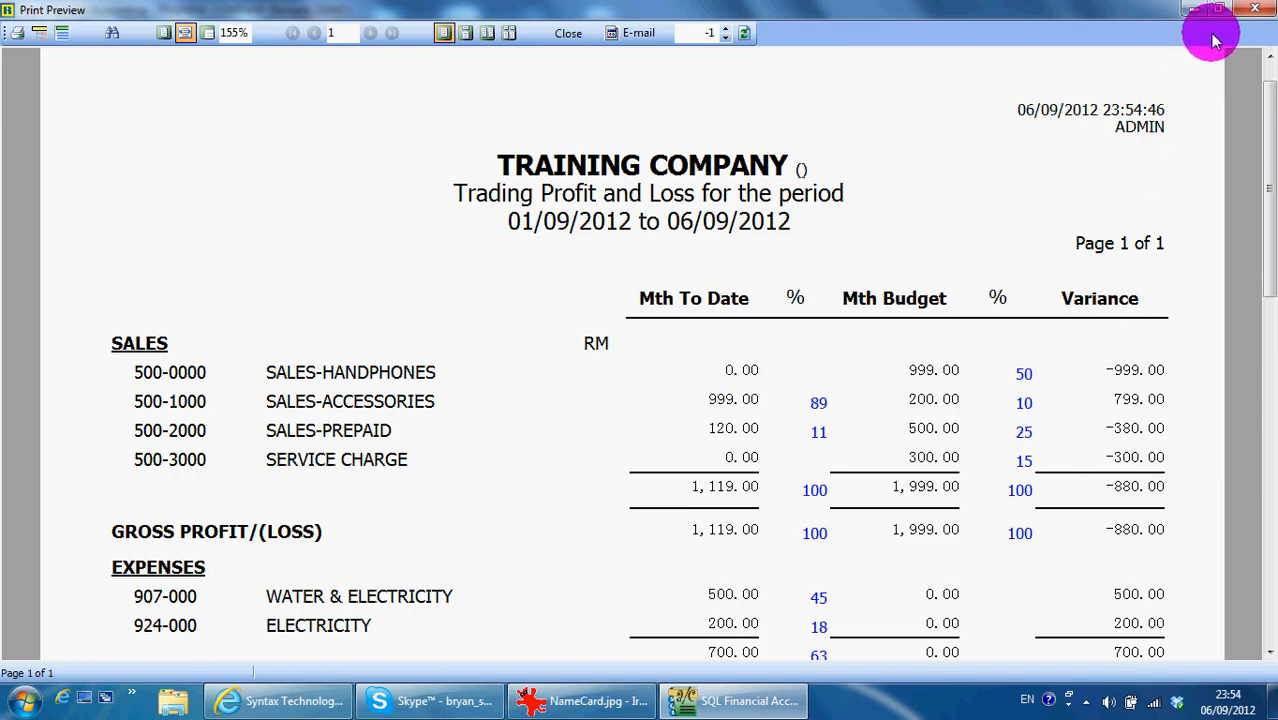
# - Close the P&L preview and switch to the NameCard.jpg image in IrfanView
pyautogui.click(567, 33)
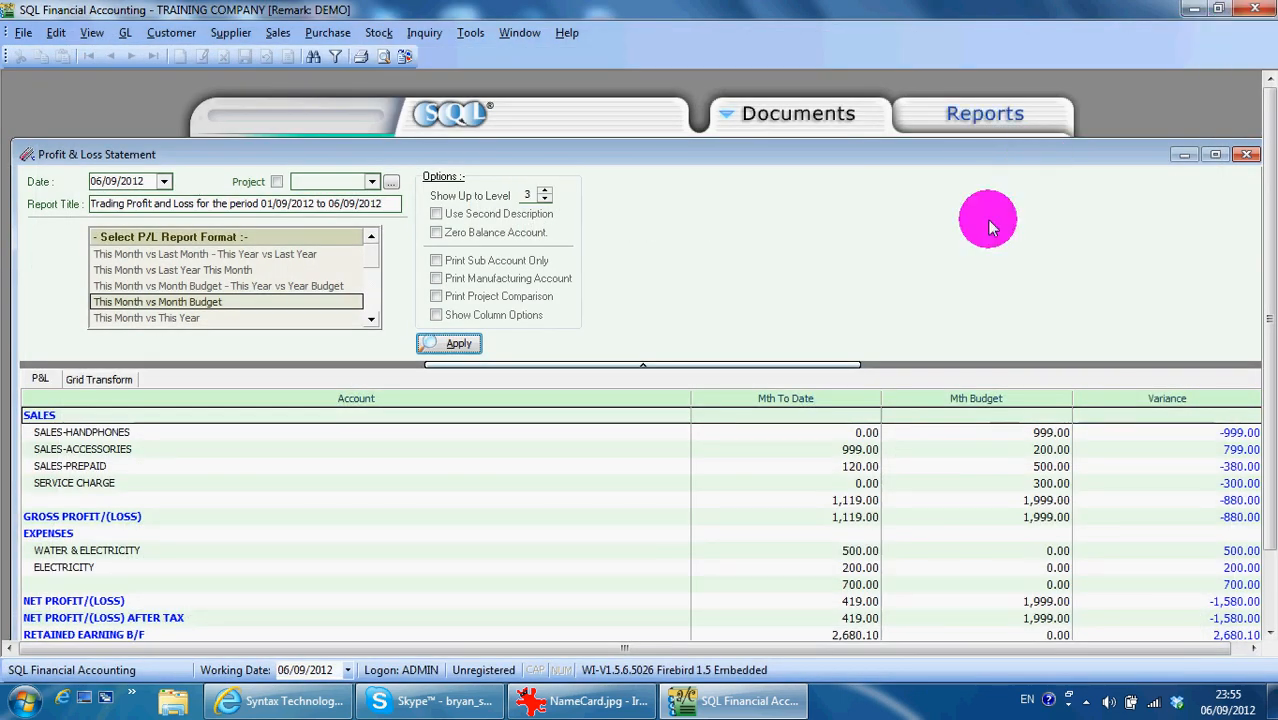
pyautogui.moveTo(648, 700)
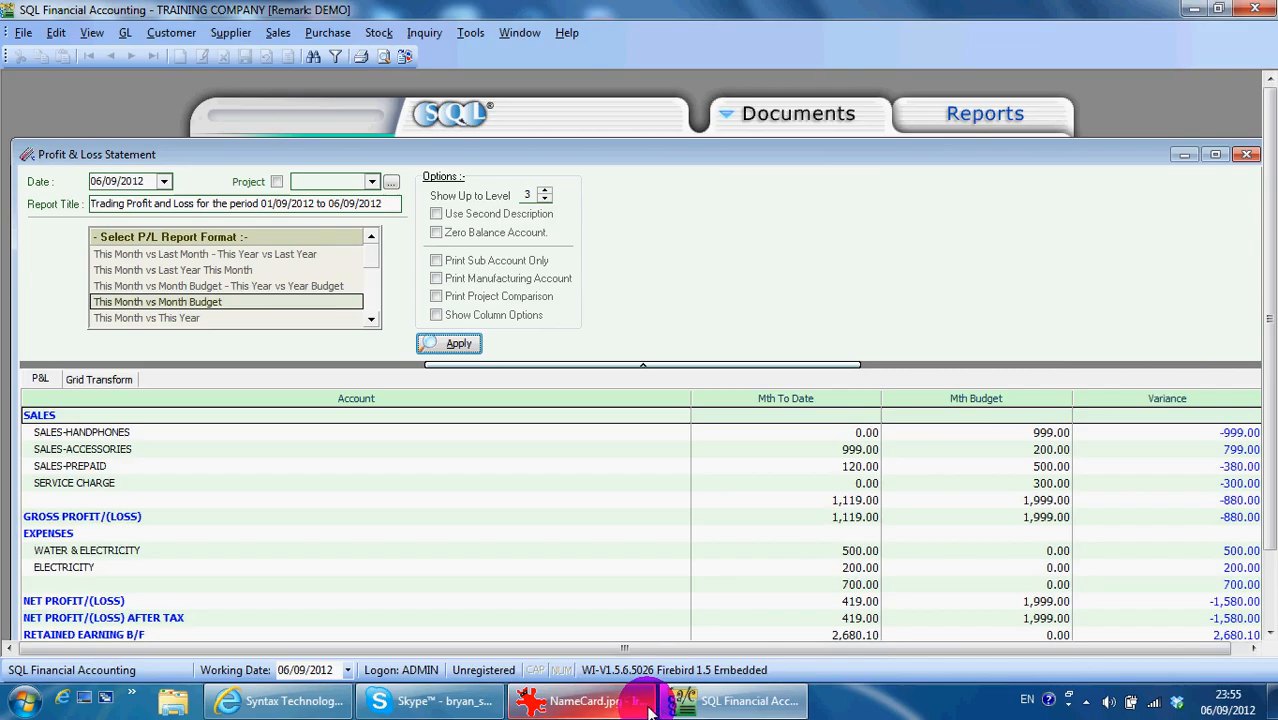
pyautogui.click(570, 700)
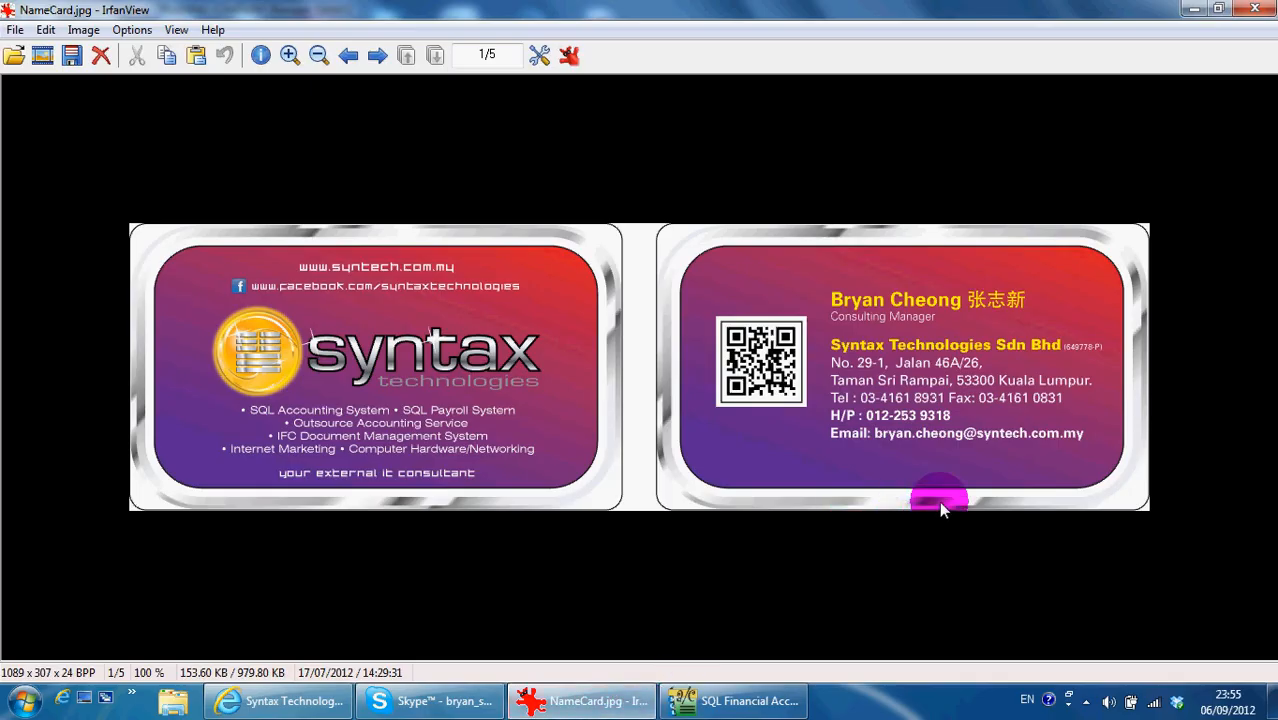